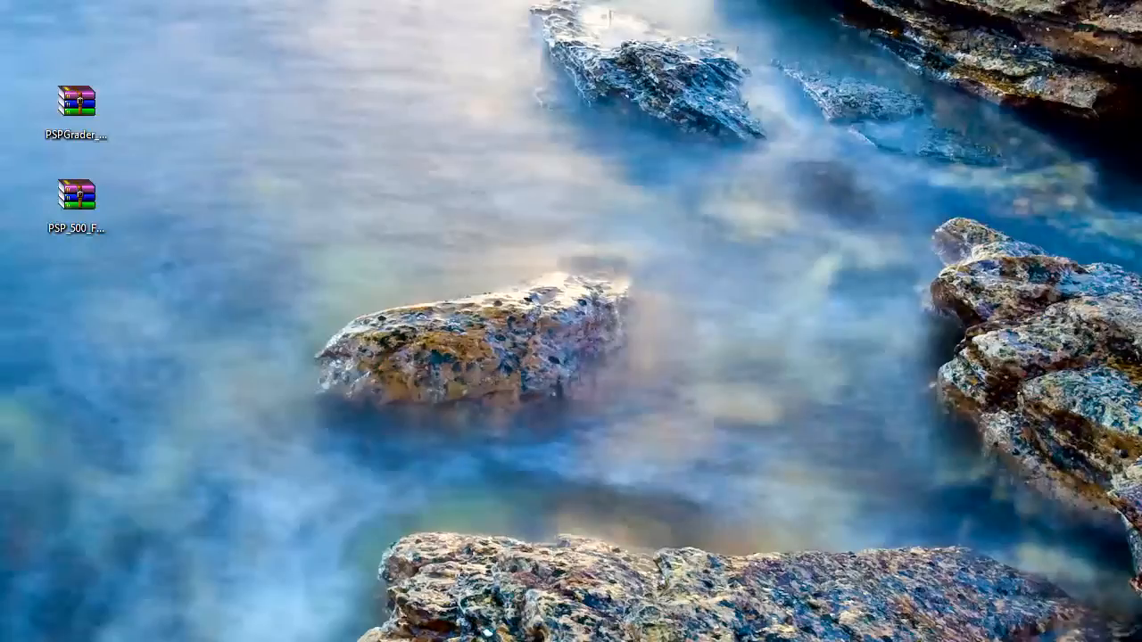
Extract the PSP 500 firmware archive using WinRAR's Extract files... option
{"action": "left_click", "coordinate": [75, 200]}
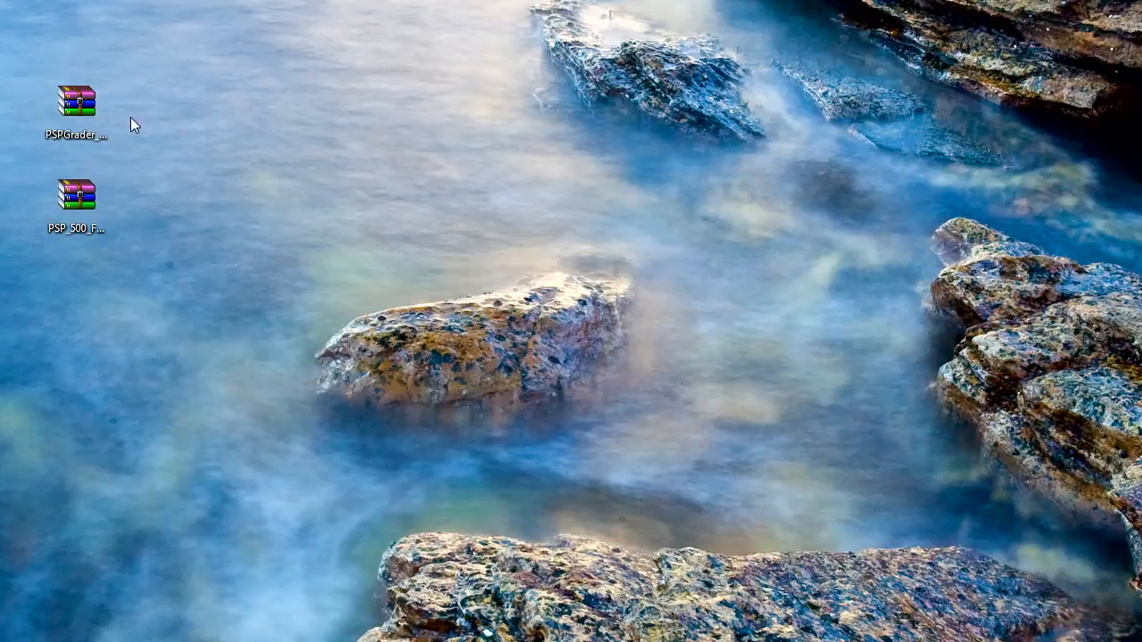
{"action": "mouse_move", "coordinate": [197, 108]}
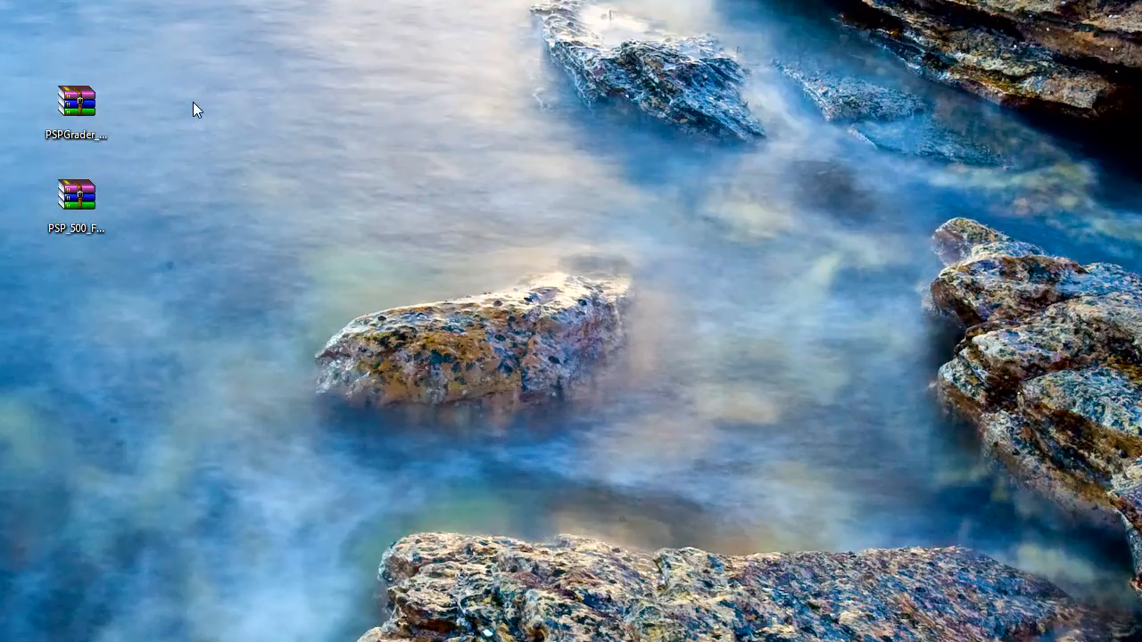
{"action": "left_click", "coordinate": [75, 195]}
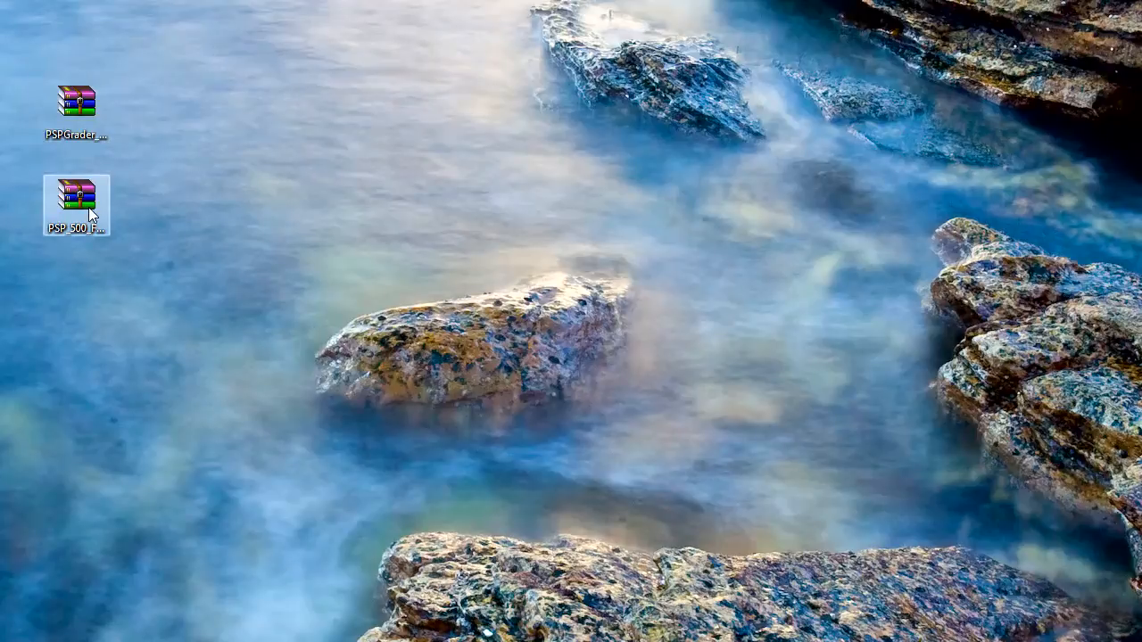
{"action": "right_click", "coordinate": [75, 203]}
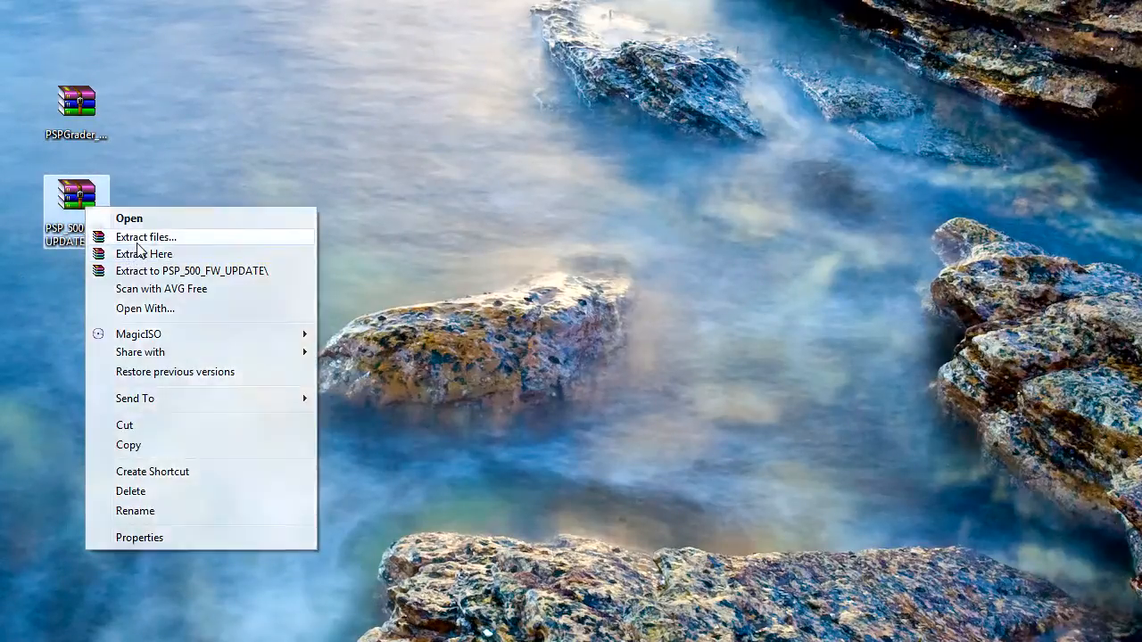
{"action": "left_click", "coordinate": [146, 236]}
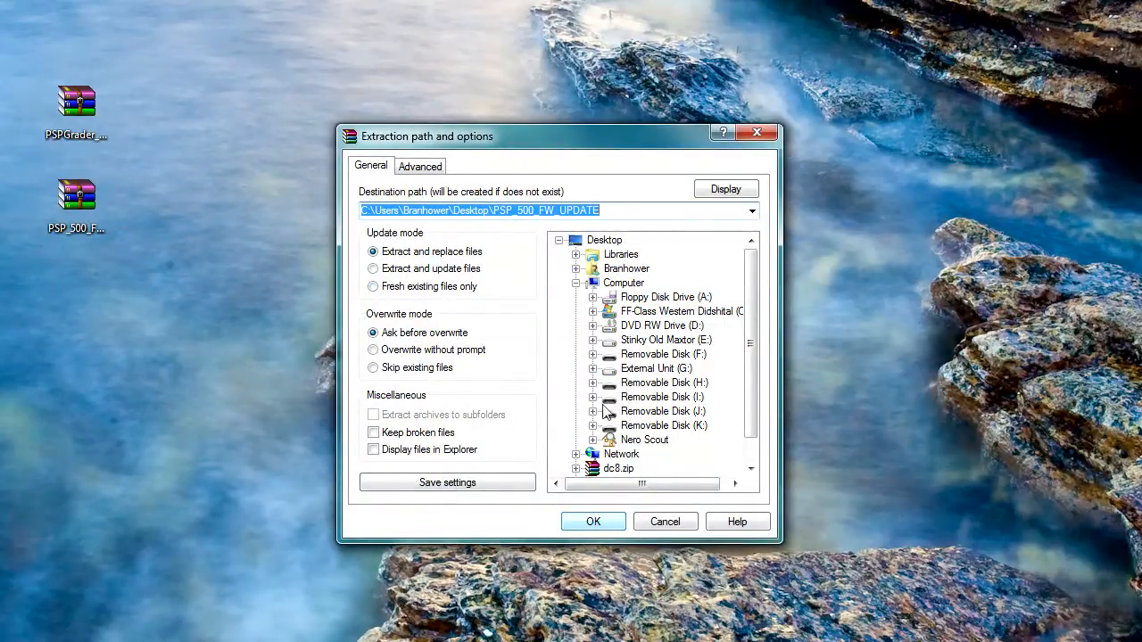
{"action": "mouse_move", "coordinate": [604, 240]}
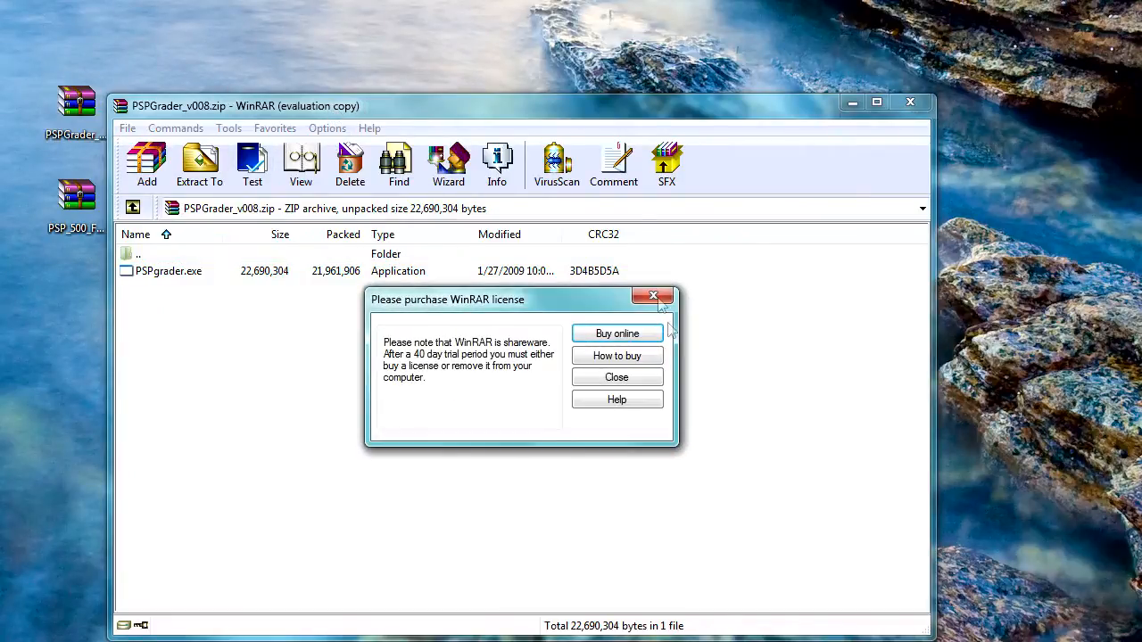
Dismiss WinRAR's license purchase reminder
{"action": "left_click", "coordinate": [618, 376]}
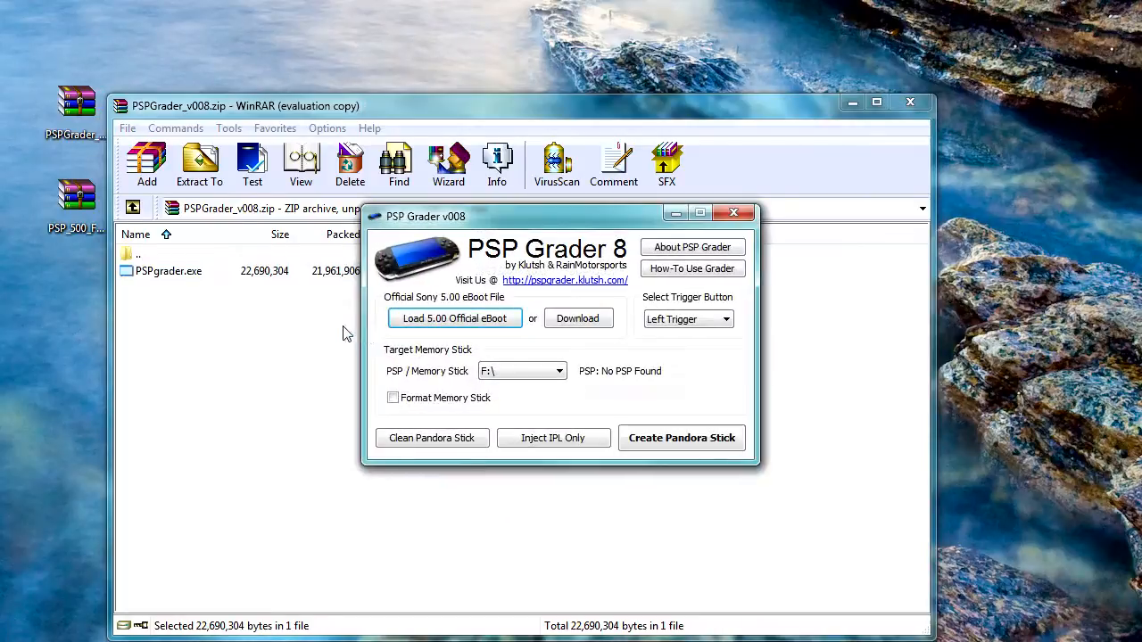
{"action": "mouse_move", "coordinate": [521, 421]}
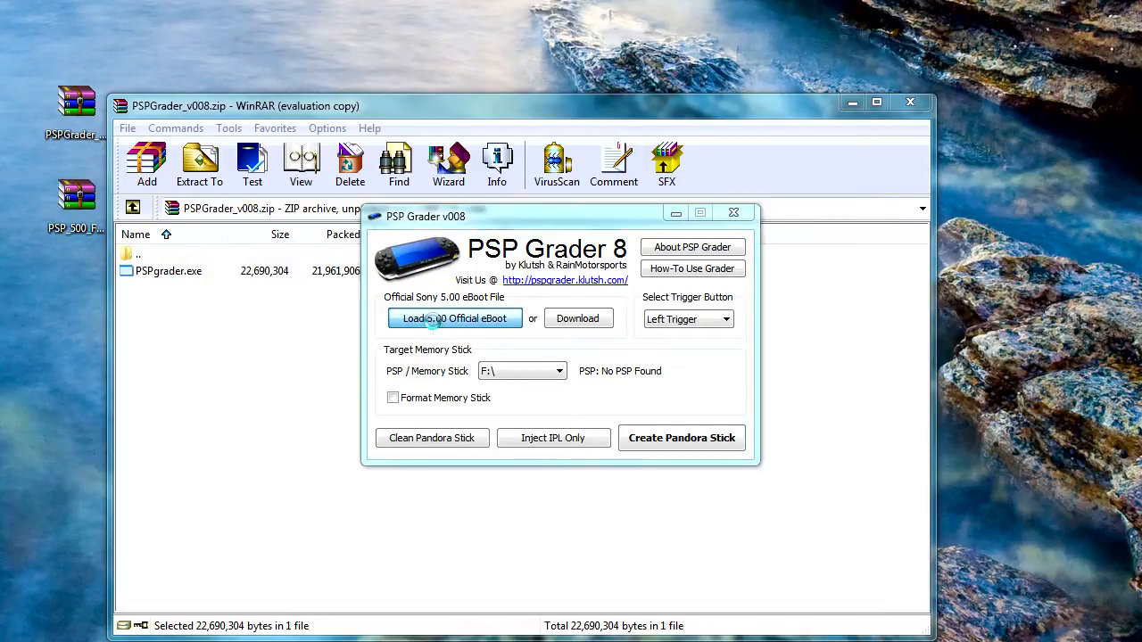
Load the official 5.00 eBoot, target L:\ with Format Memory Stick ticked, and create the Pandora stick
{"action": "left_click", "coordinate": [455, 318]}
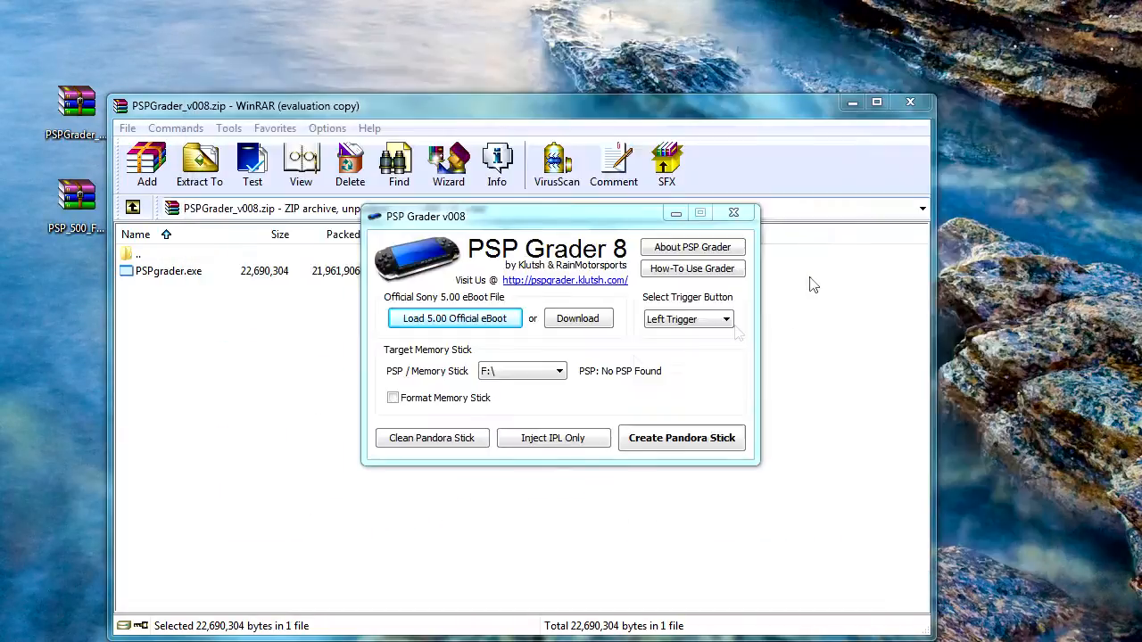
{"action": "left_click", "coordinate": [455, 318]}
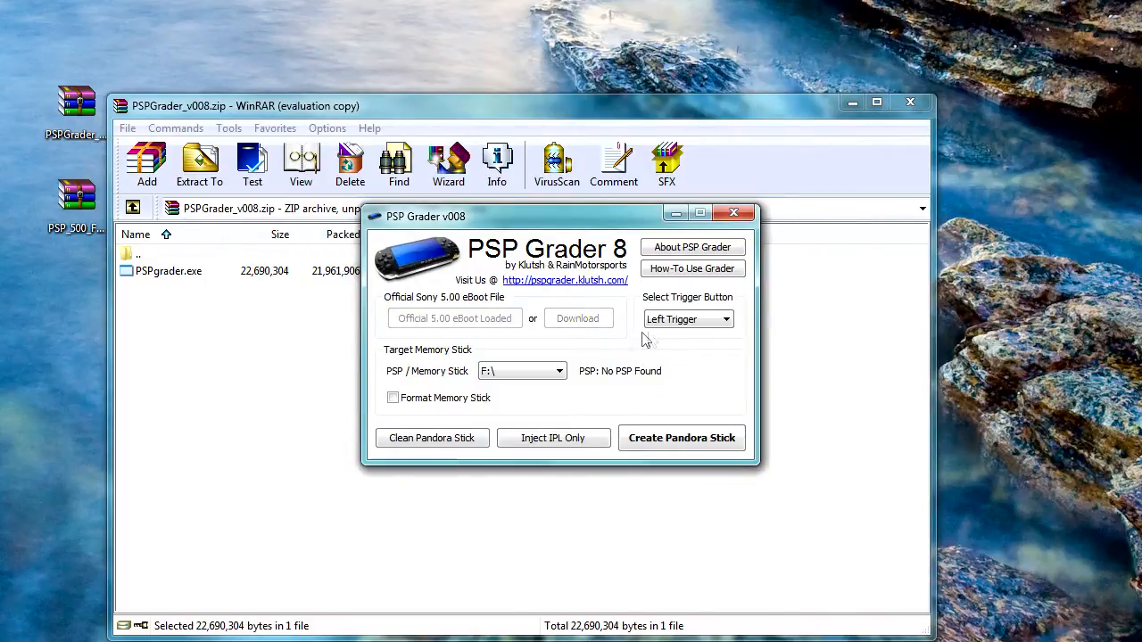
{"action": "mouse_move", "coordinate": [646, 340]}
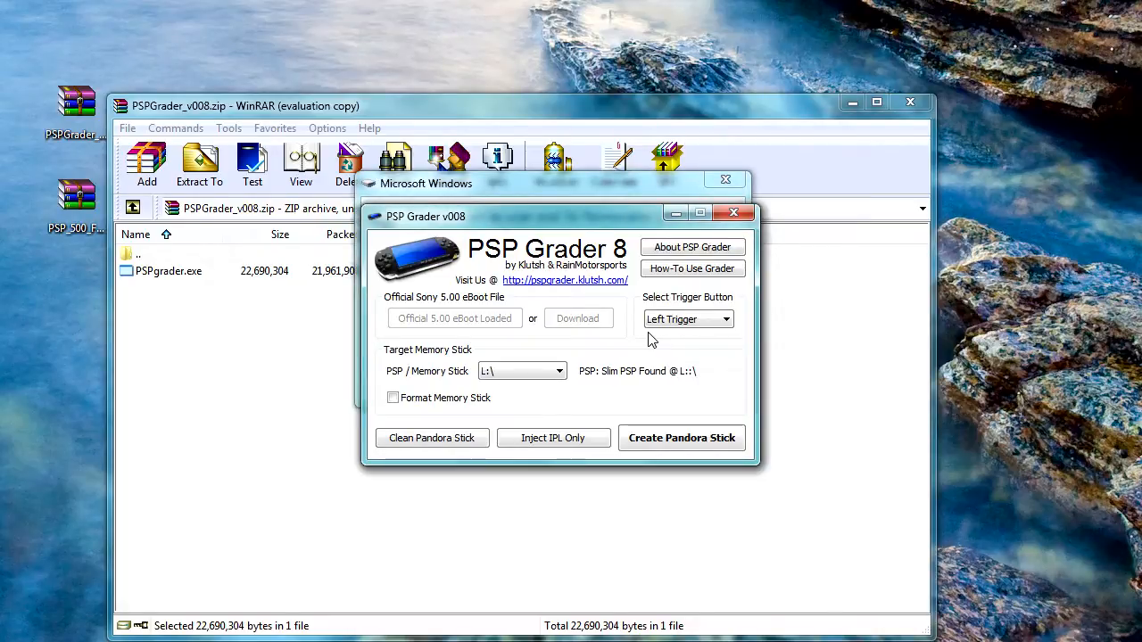
{"action": "mouse_move", "coordinate": [664, 357]}
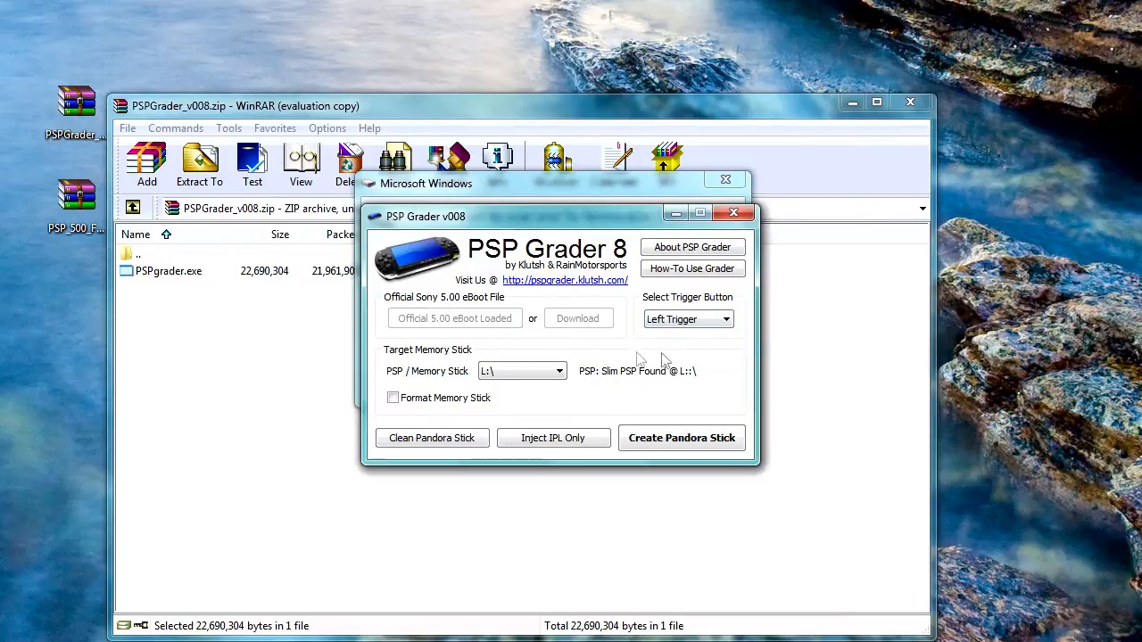
{"action": "left_click", "coordinate": [517, 370]}
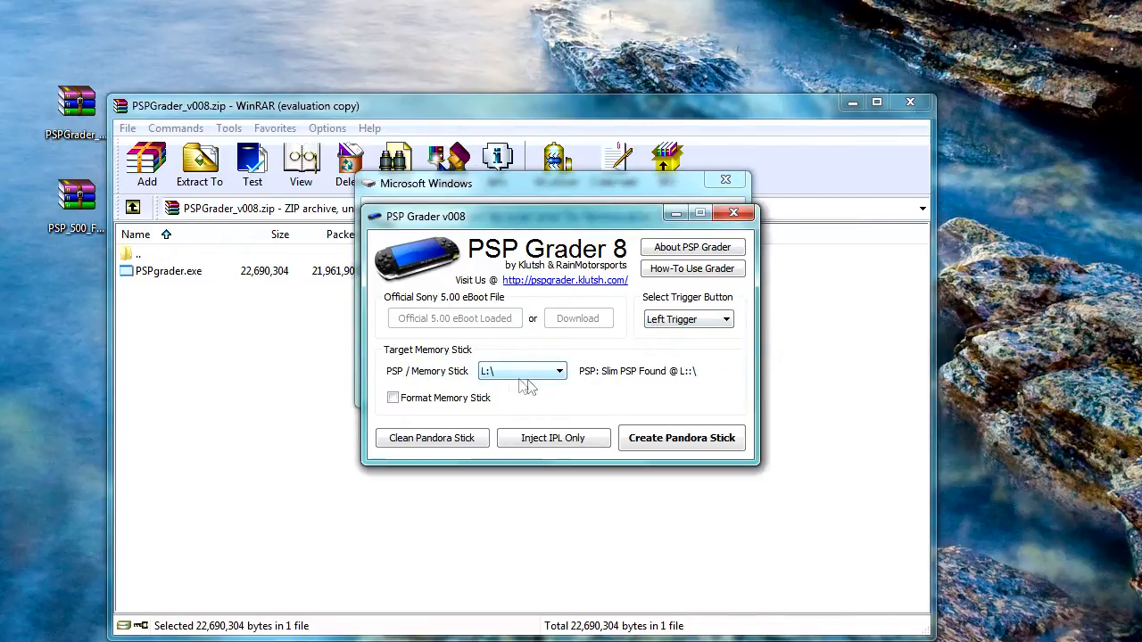
{"action": "left_click", "coordinate": [393, 396]}
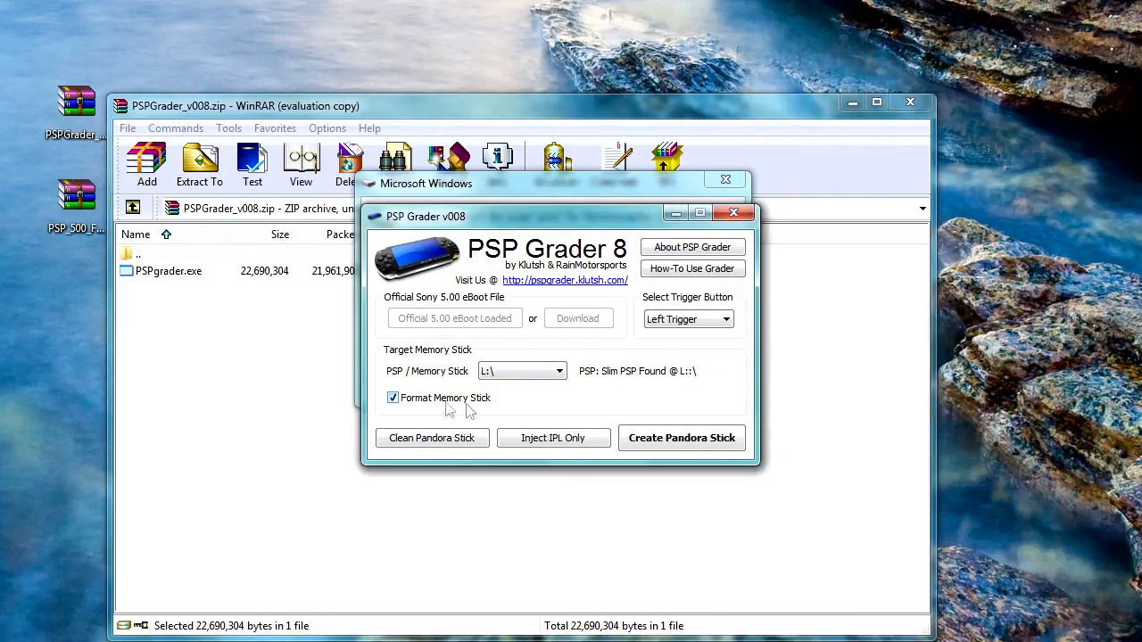
{"action": "mouse_move", "coordinate": [585, 410]}
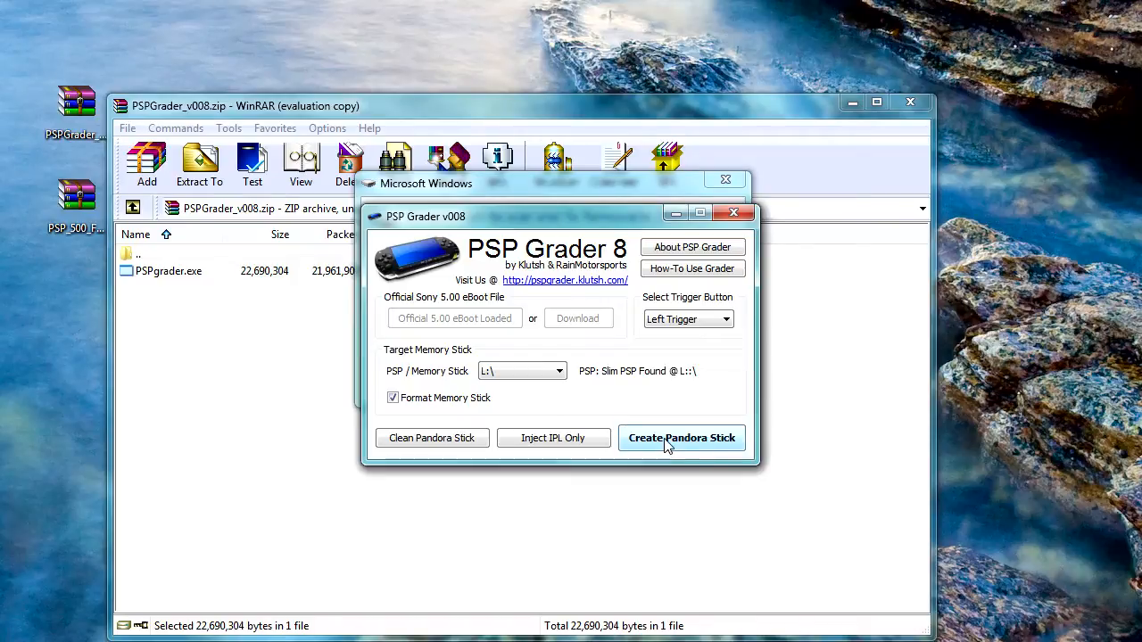
{"action": "mouse_move", "coordinate": [700, 311]}
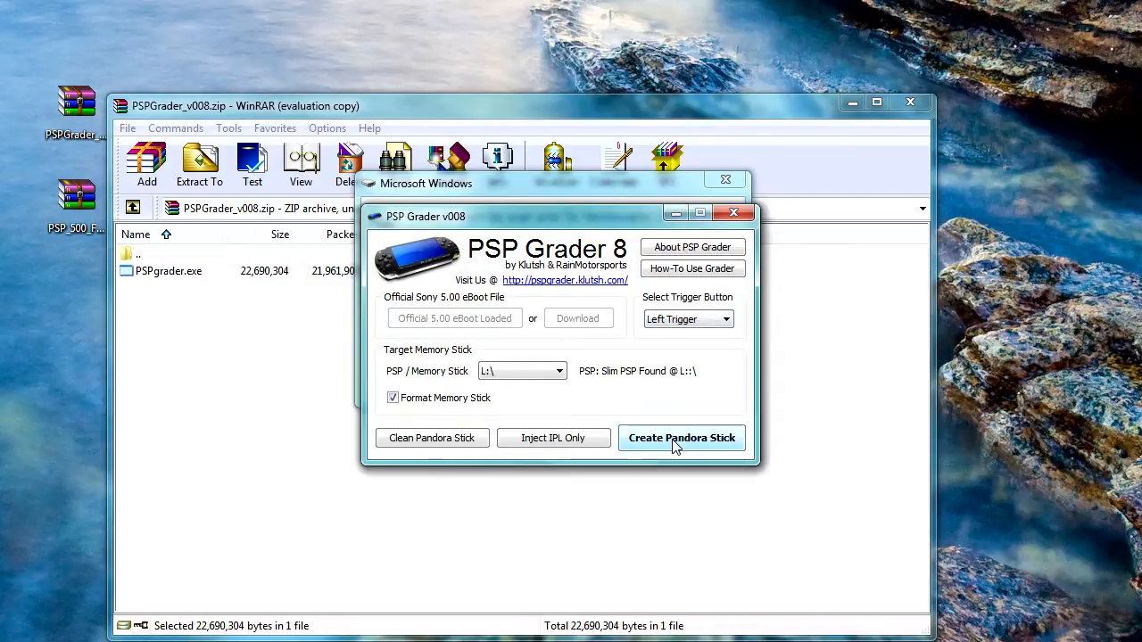
{"action": "left_click", "coordinate": [682, 439]}
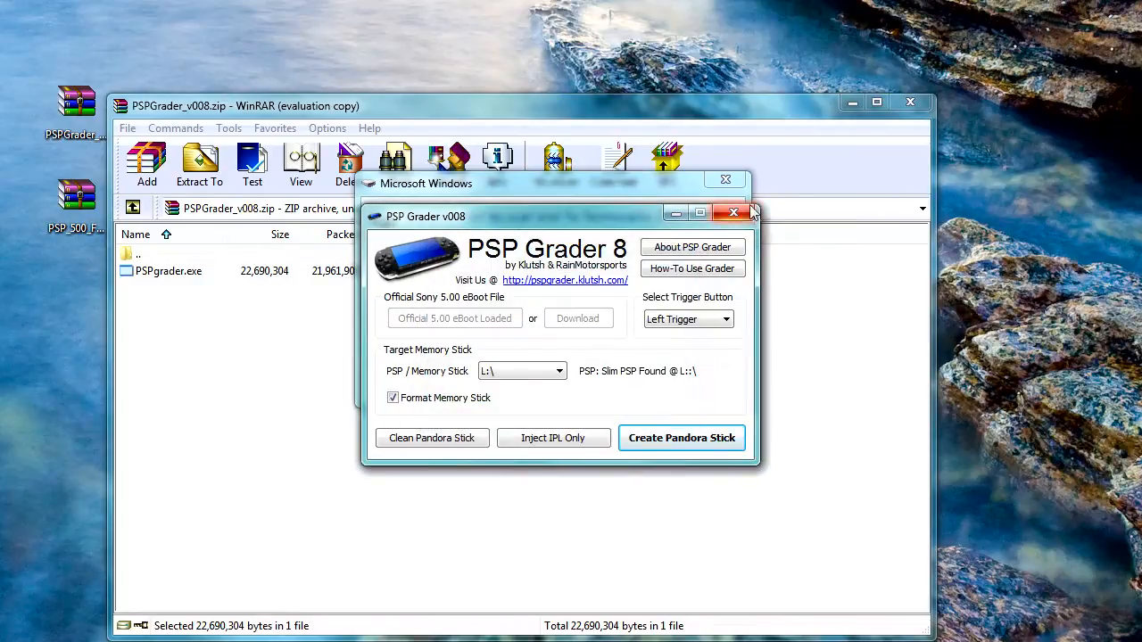
Close the PSP Grader window after the stick is created
{"action": "left_click", "coordinate": [733, 213]}
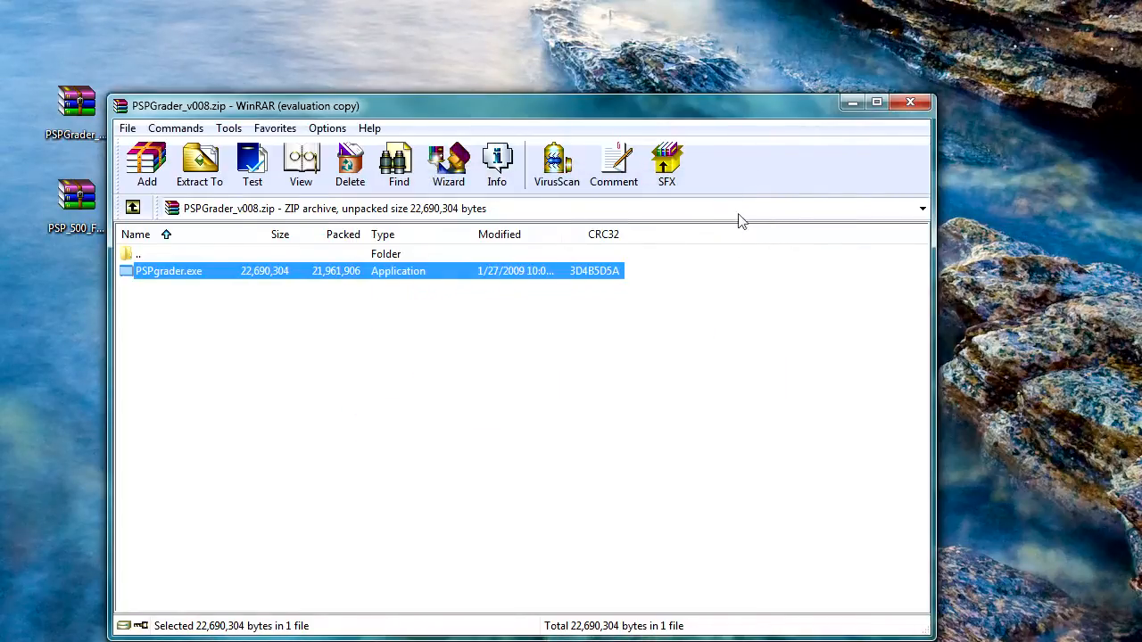
{"action": "mouse_move", "coordinate": [799, 351]}
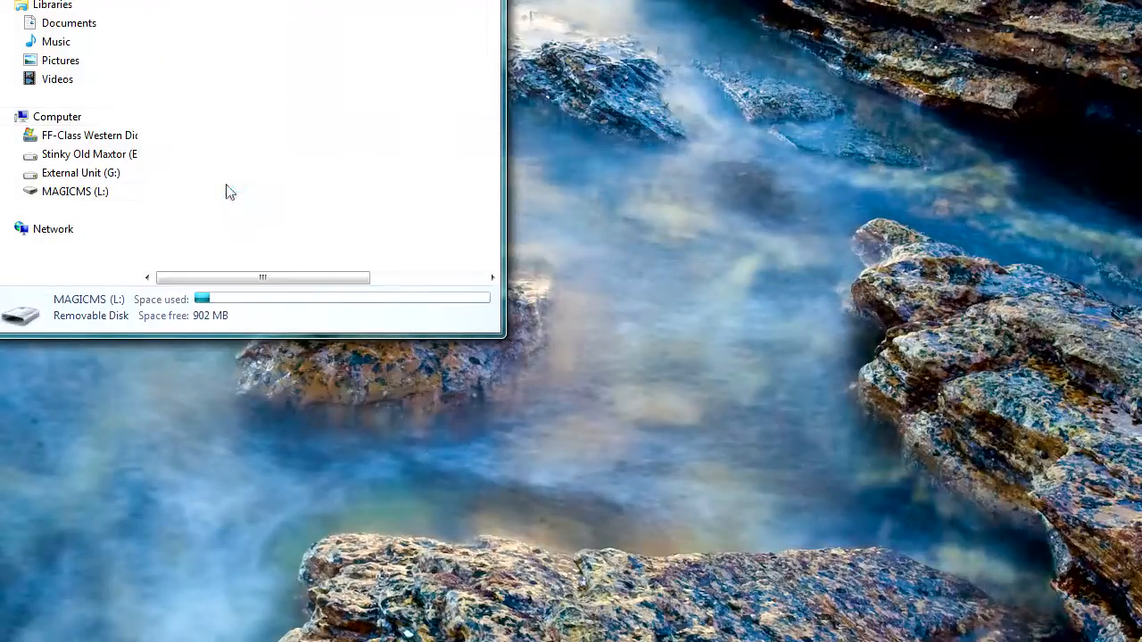
Browse into the MAGICMS (L:) drive showing ISO, PSP, VIDEO folders and 500.PBP
{"action": "double_click", "coordinate": [75, 191]}
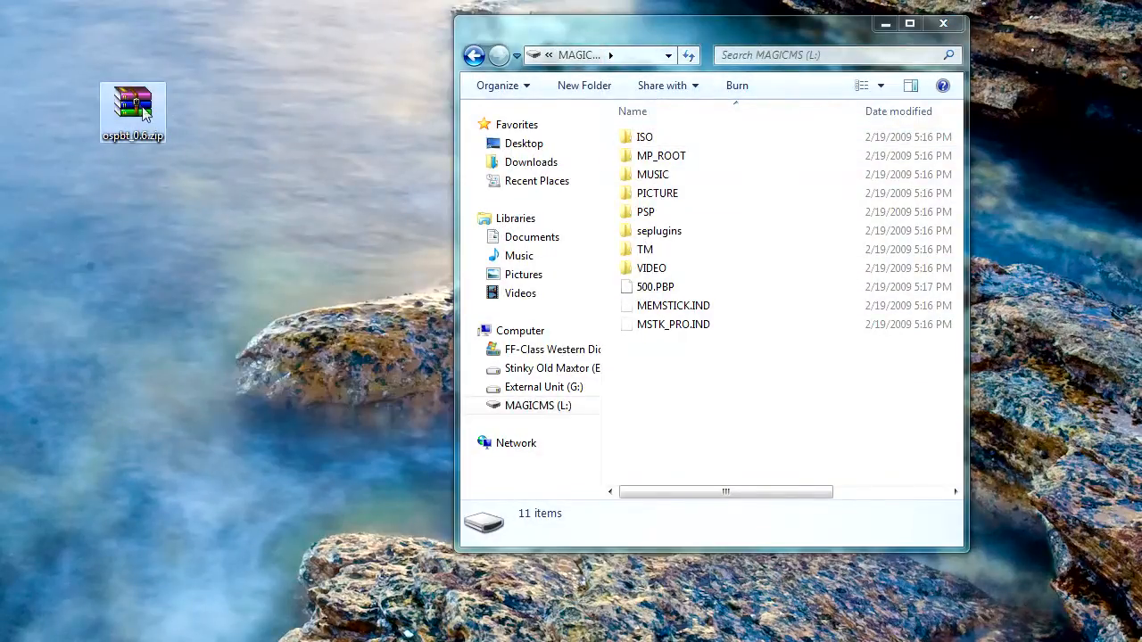
{"action": "mouse_move", "coordinate": [132, 111]}
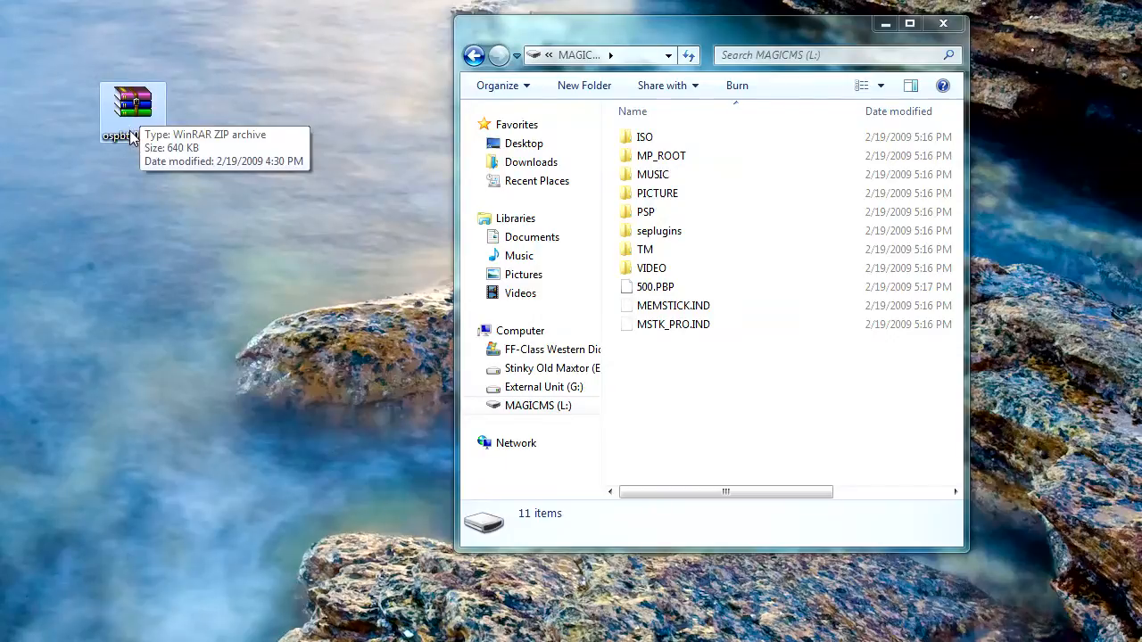
{"action": "mouse_move", "coordinate": [143, 136]}
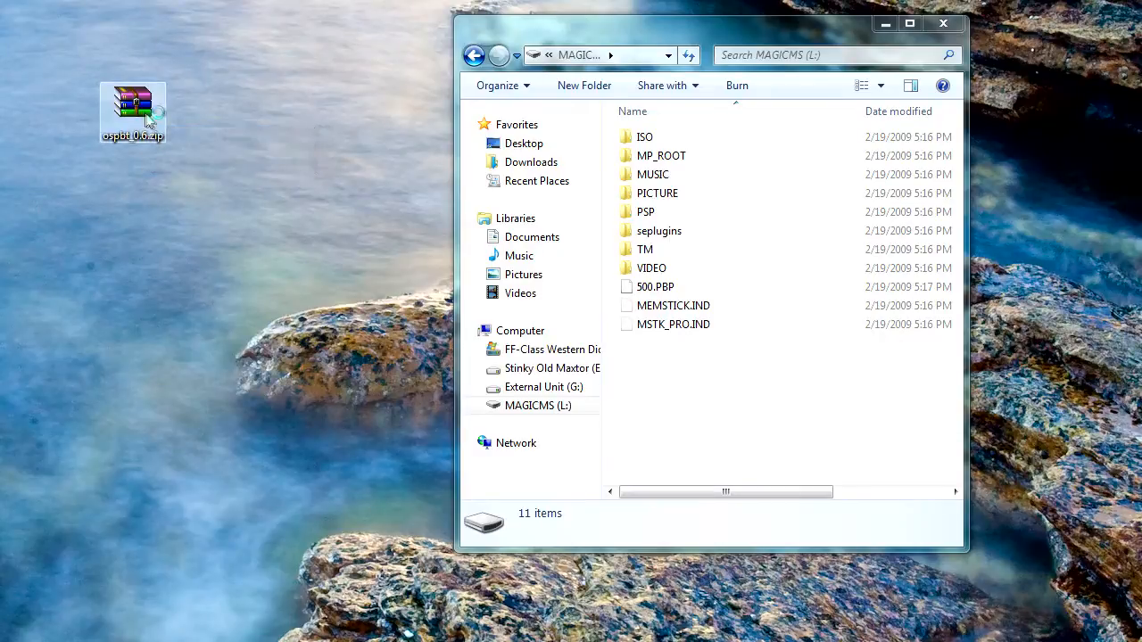
Load ospbt_0.6.zip in WinRAR and select its ospbt_060 folder
{"action": "double_click", "coordinate": [132, 108]}
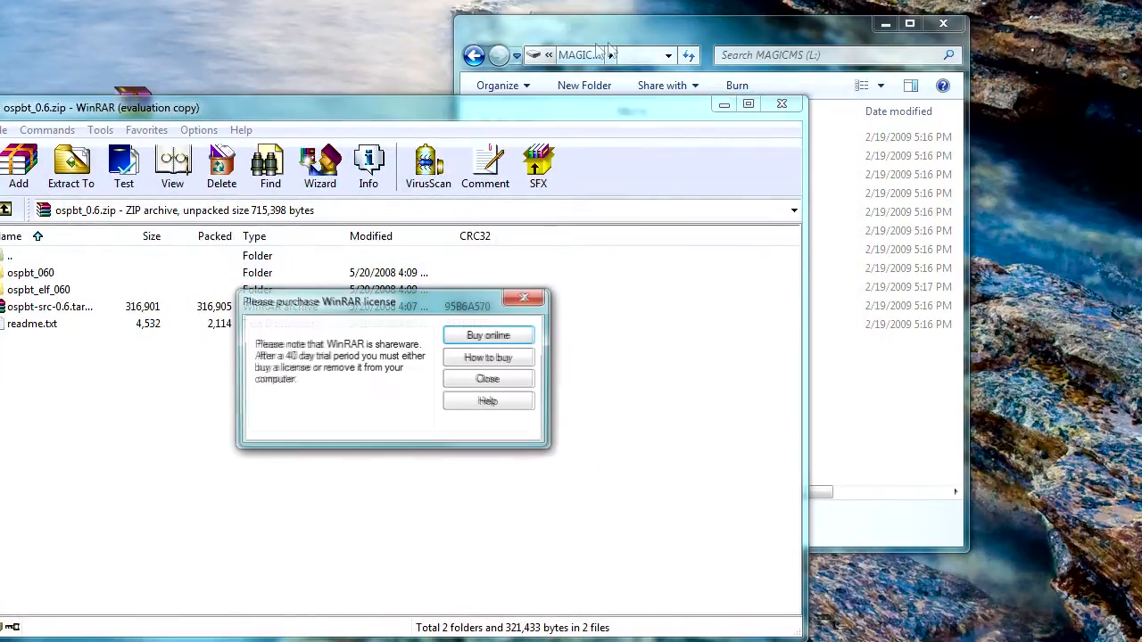
{"action": "left_click", "coordinate": [489, 378]}
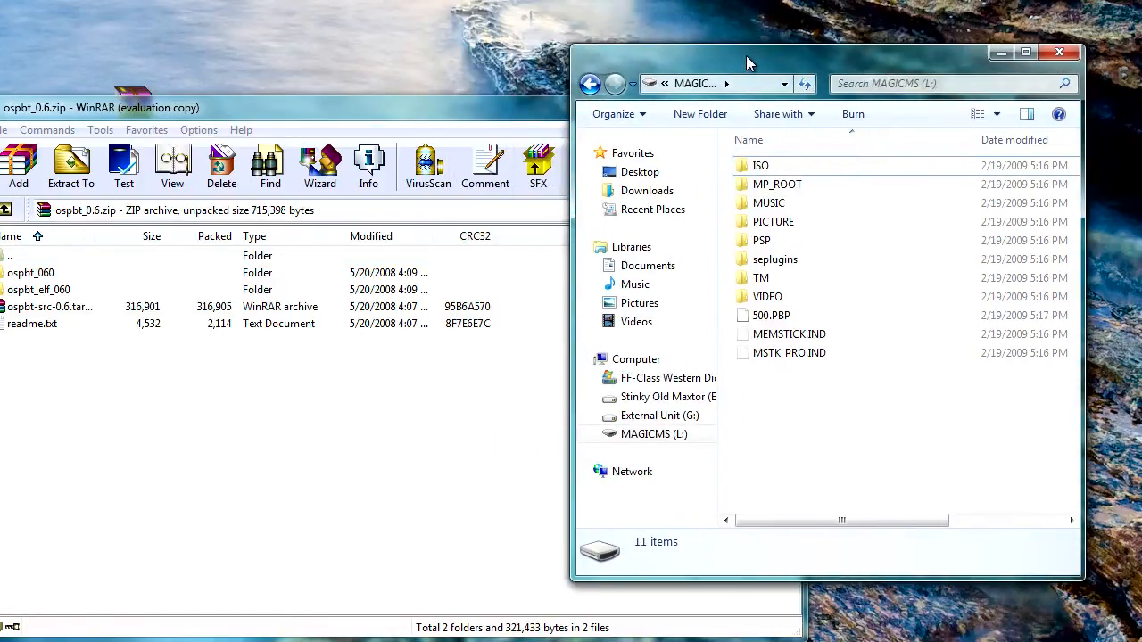
{"action": "left_click", "coordinate": [30, 271]}
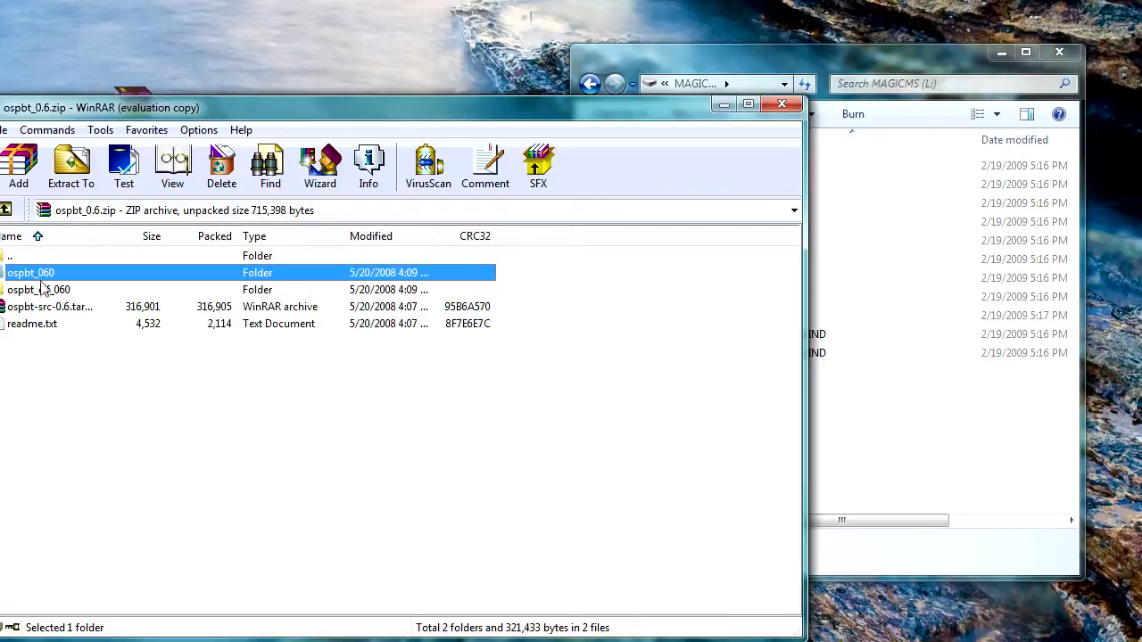
{"action": "mouse_move", "coordinate": [68, 274]}
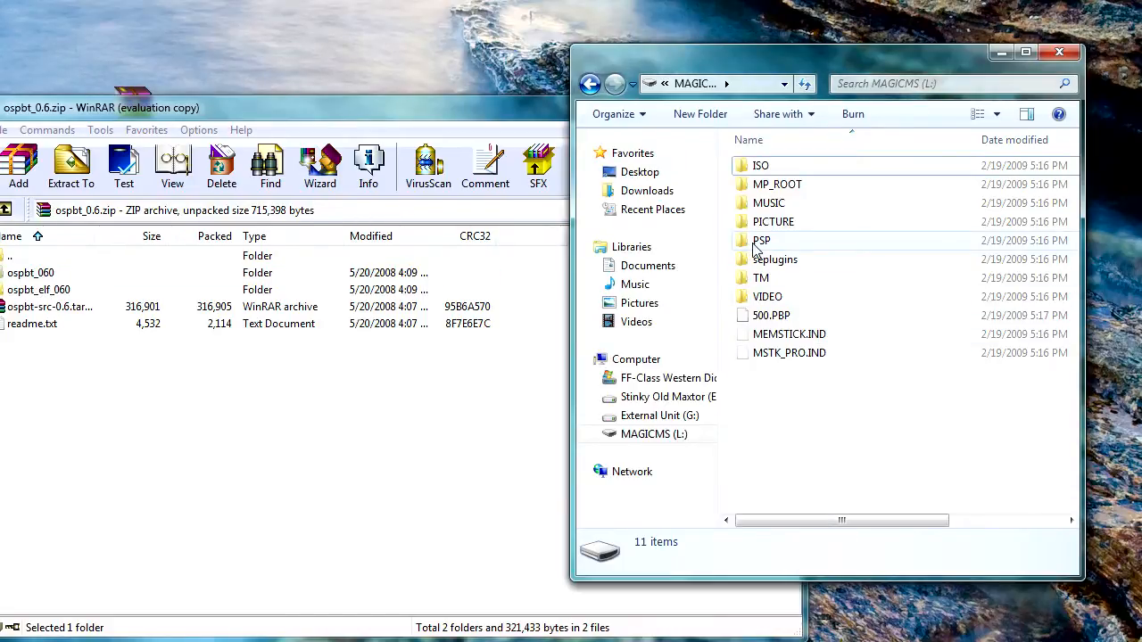
Browse into the stick's empty PSP\GAME folder in Explorer
{"action": "double_click", "coordinate": [760, 239]}
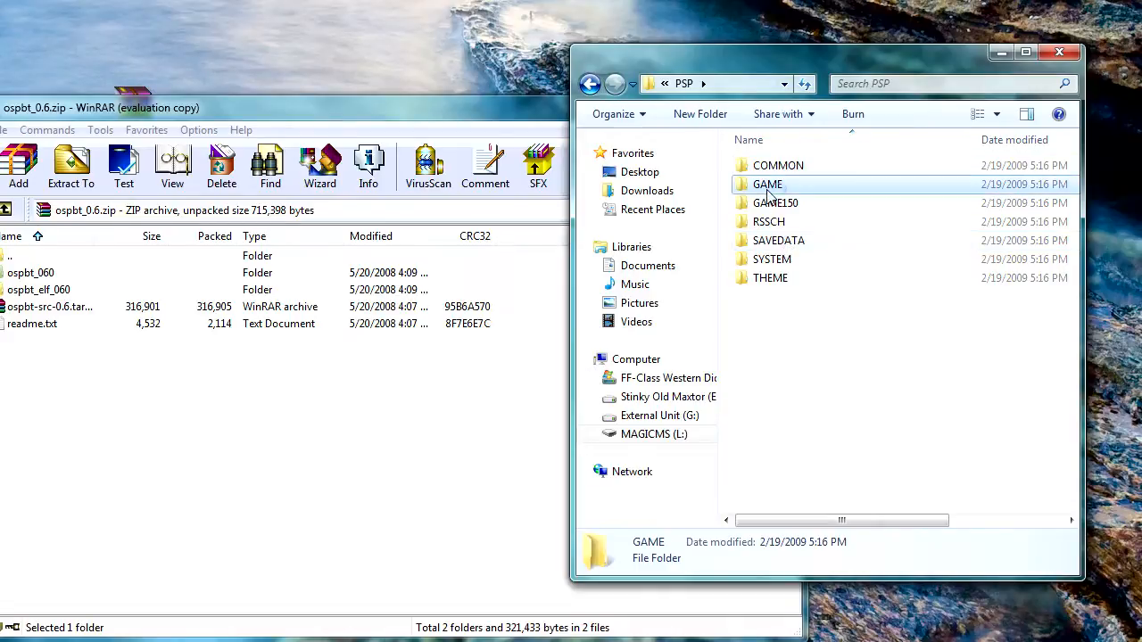
{"action": "double_click", "coordinate": [767, 183]}
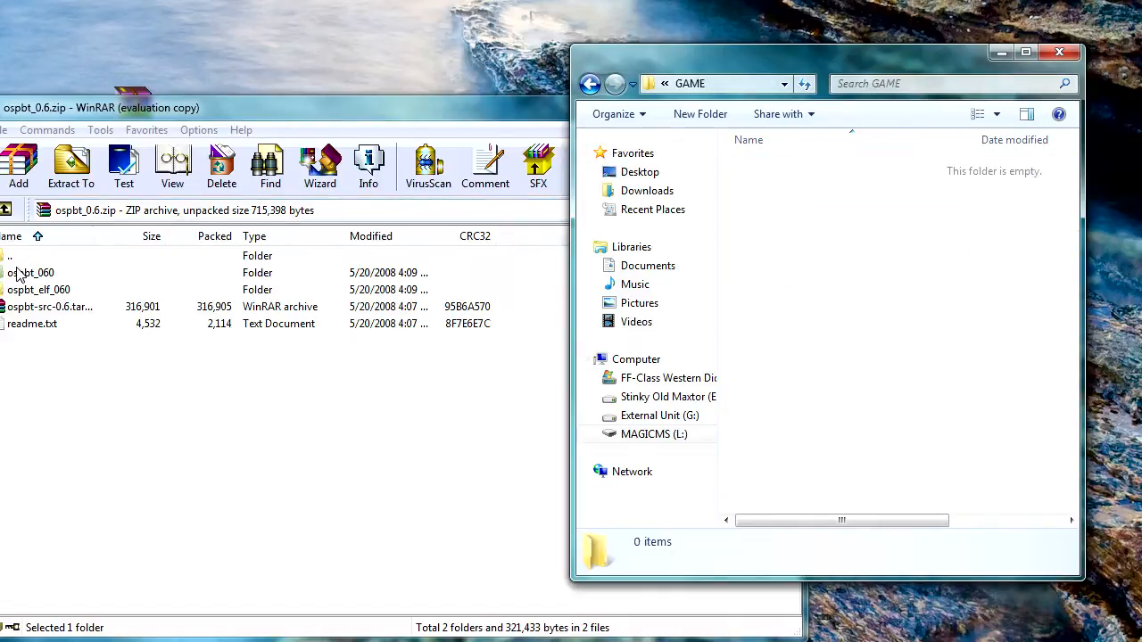